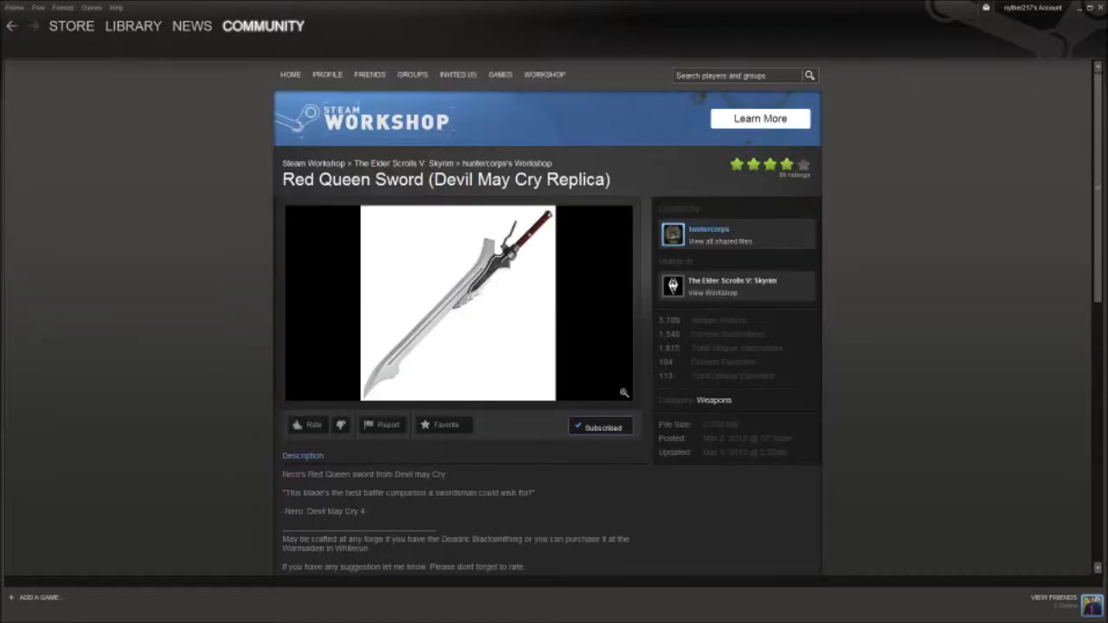
# Unsubscribe from Red Queen Sword, return to the Skyrim listing and scroll to Follower Map Markers
pyautogui.click(601, 425)
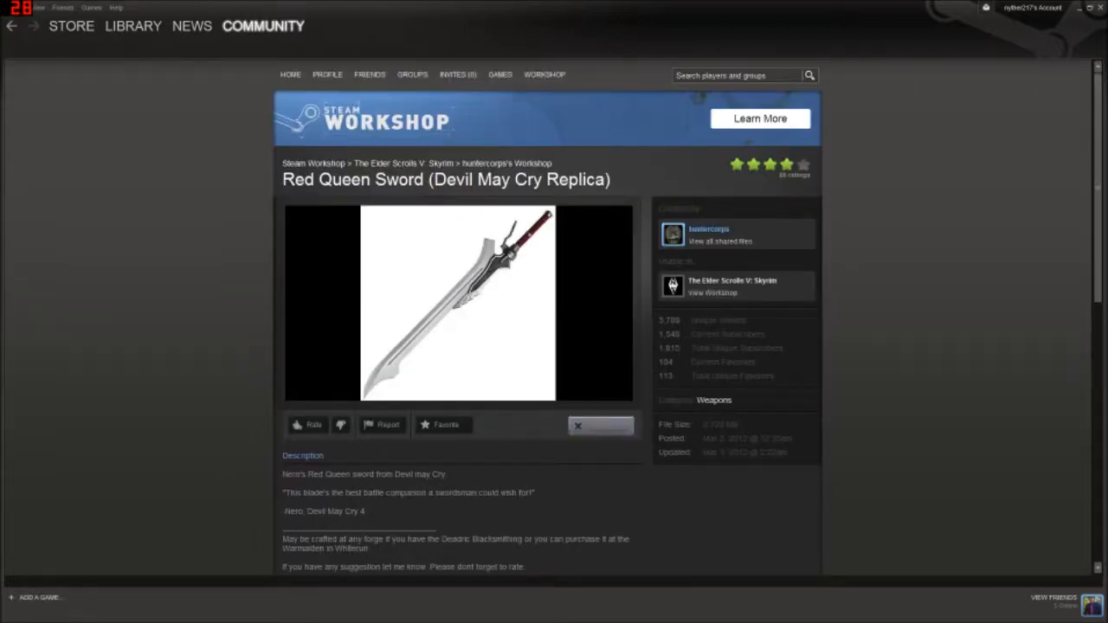
pyautogui.click(599, 425)
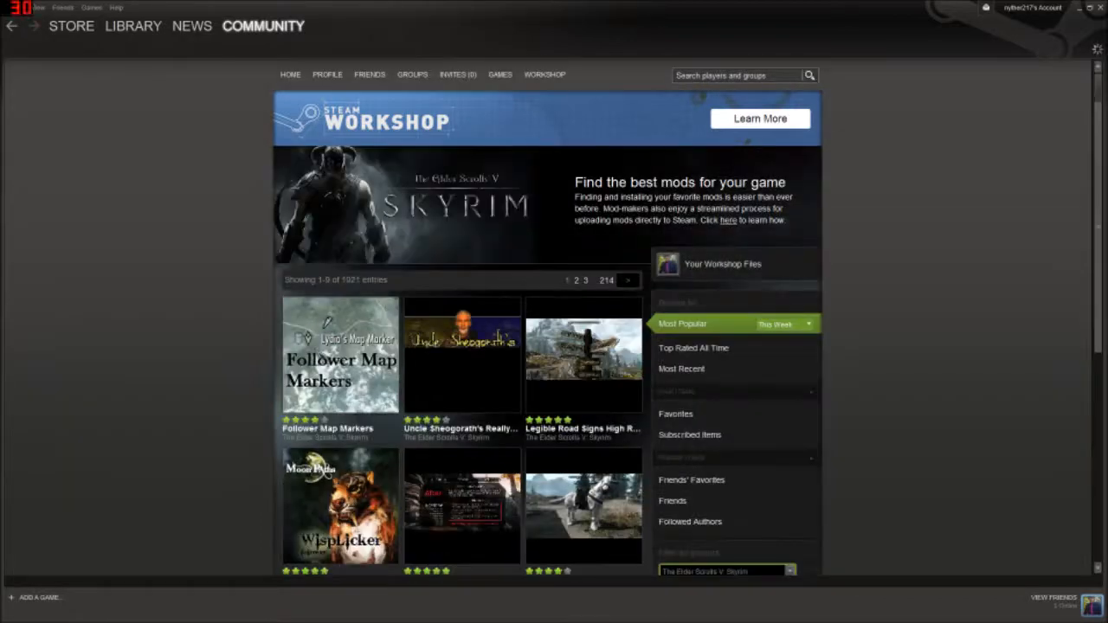
pyautogui.scroll(-3)
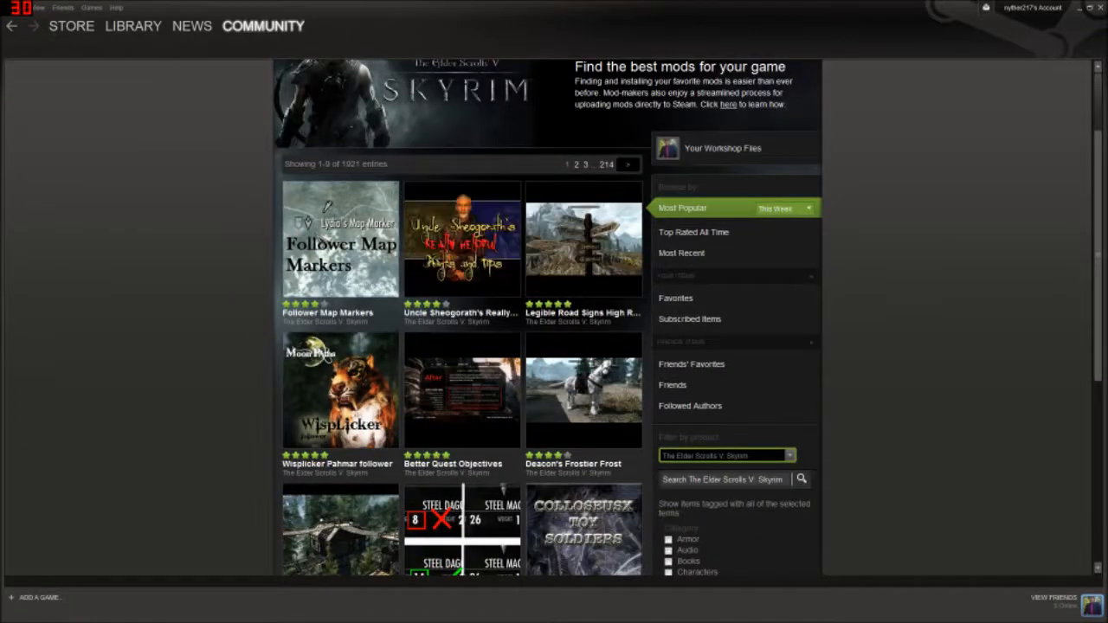
pyautogui.scroll(-3)
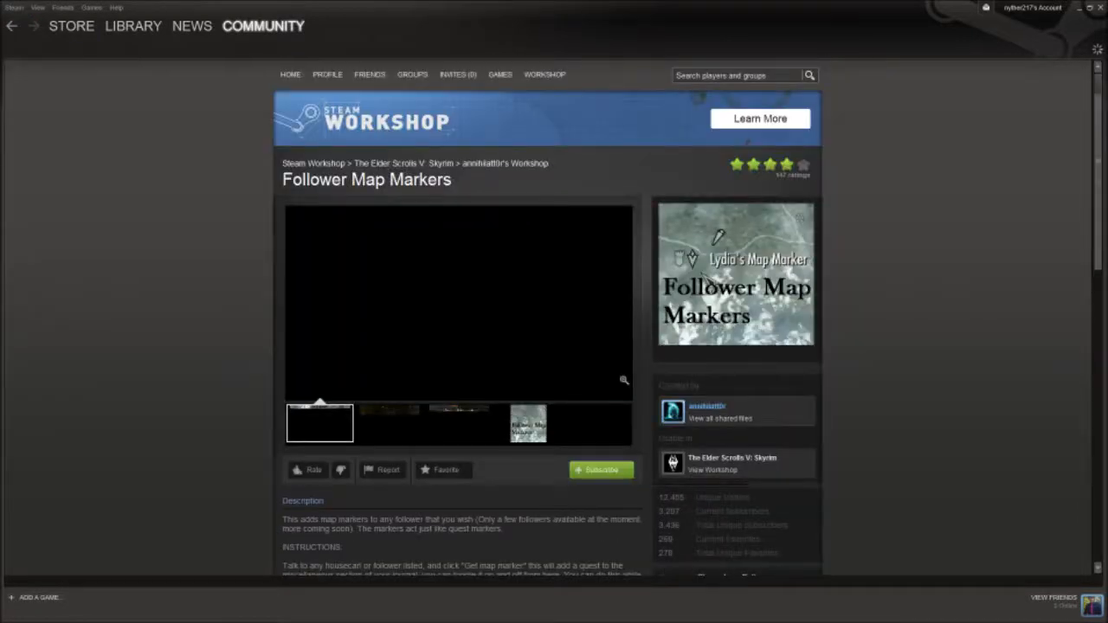
# Subscribe to Follower Map Markers and view another of its preview screenshots
pyautogui.scroll(-3)
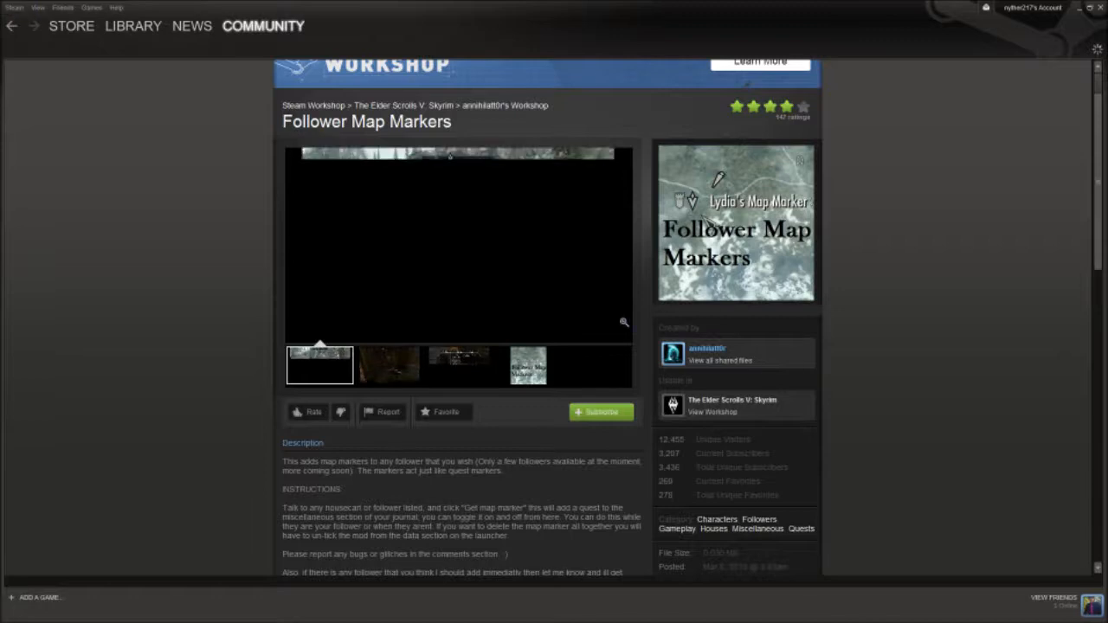
pyautogui.click(599, 412)
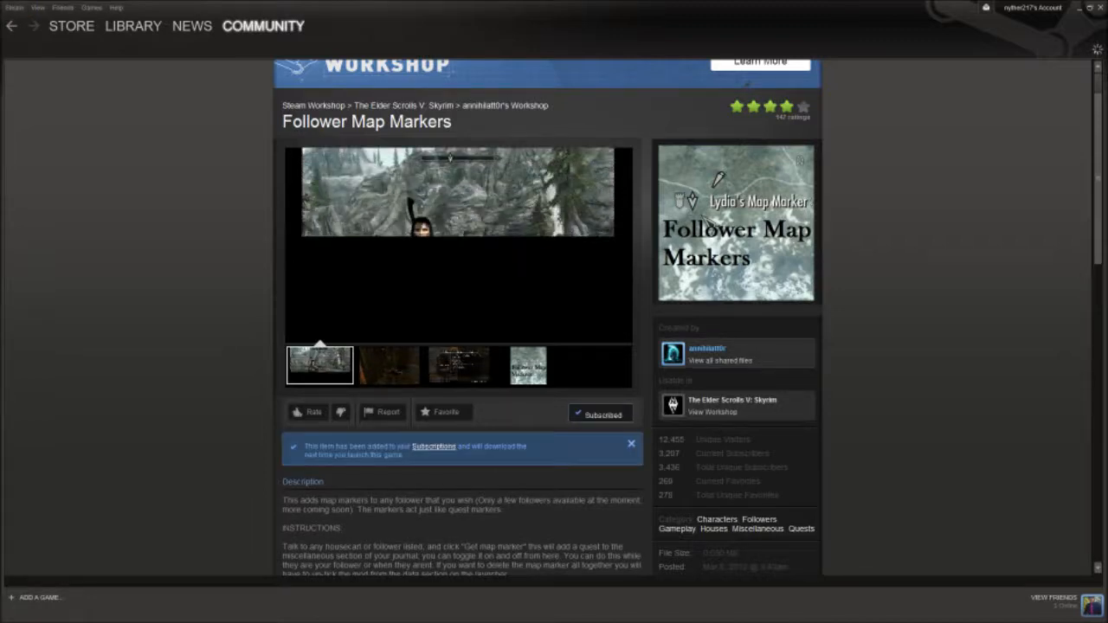
pyautogui.click(387, 364)
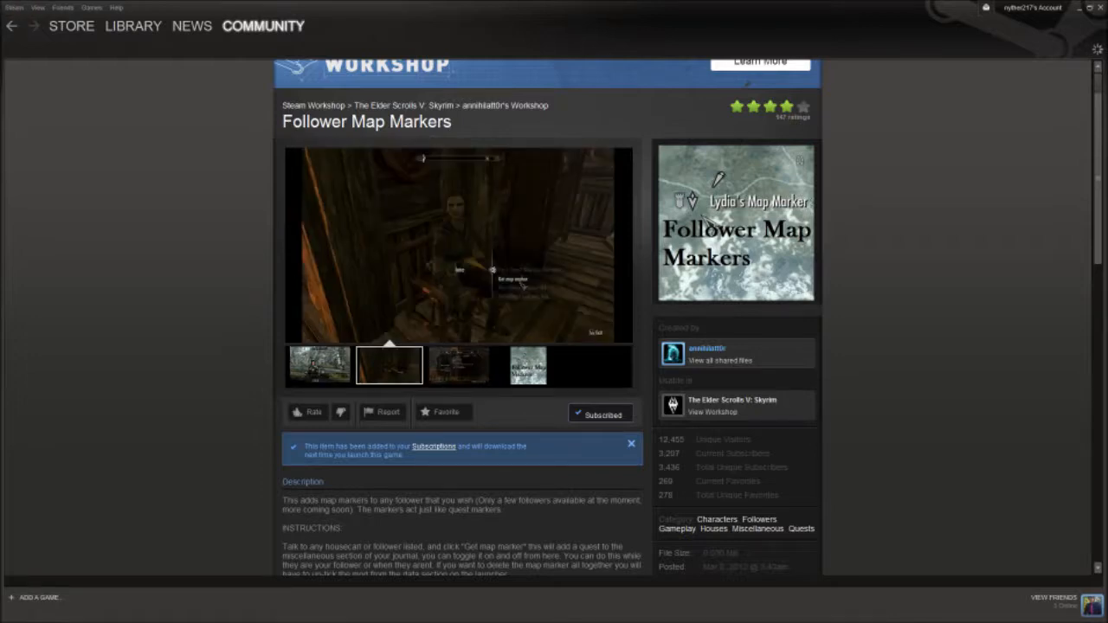
# Launch The Elder Scrolls V: Skyrim from the Library so its launcher appears
pyautogui.click(131, 26)
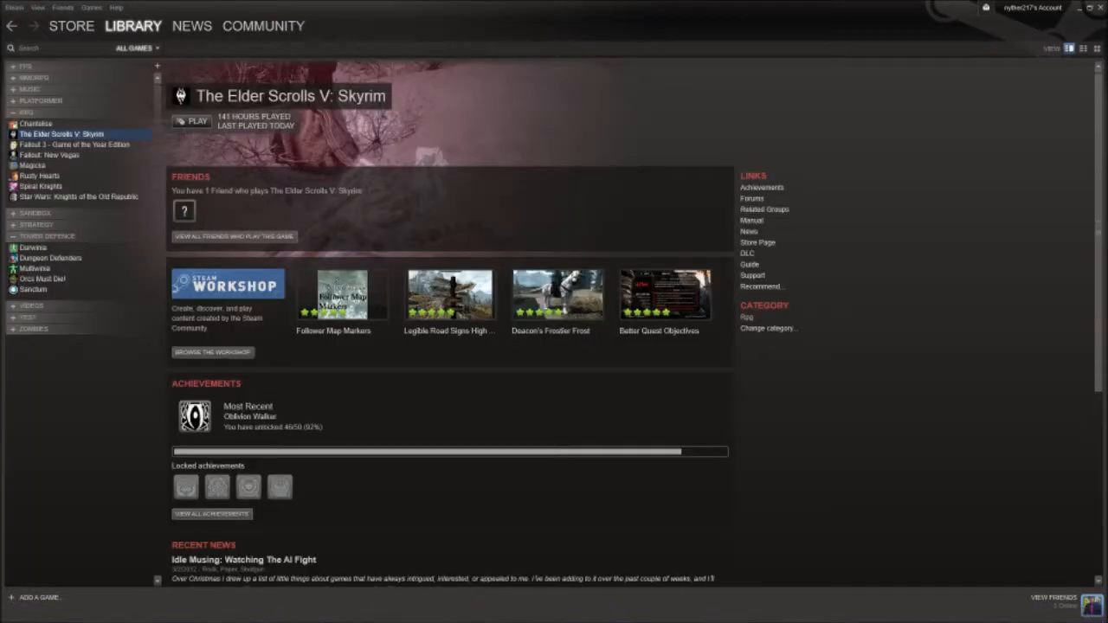
pyautogui.click(192, 121)
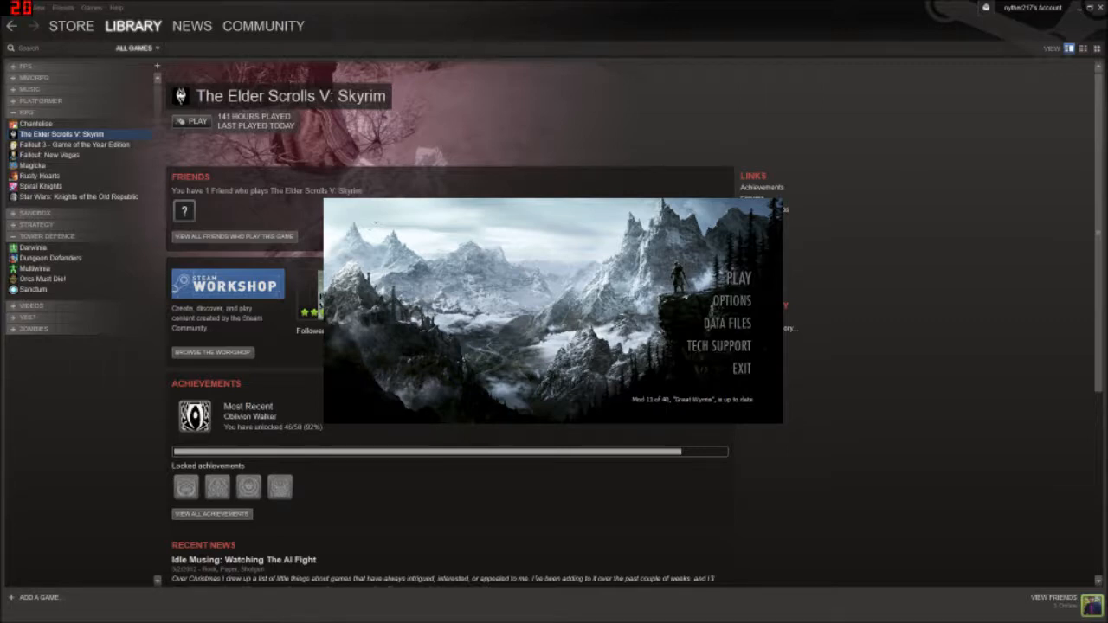
# Show the launcher's Data Files list and scroll toward the newly subscribed mod
pyautogui.click(727, 324)
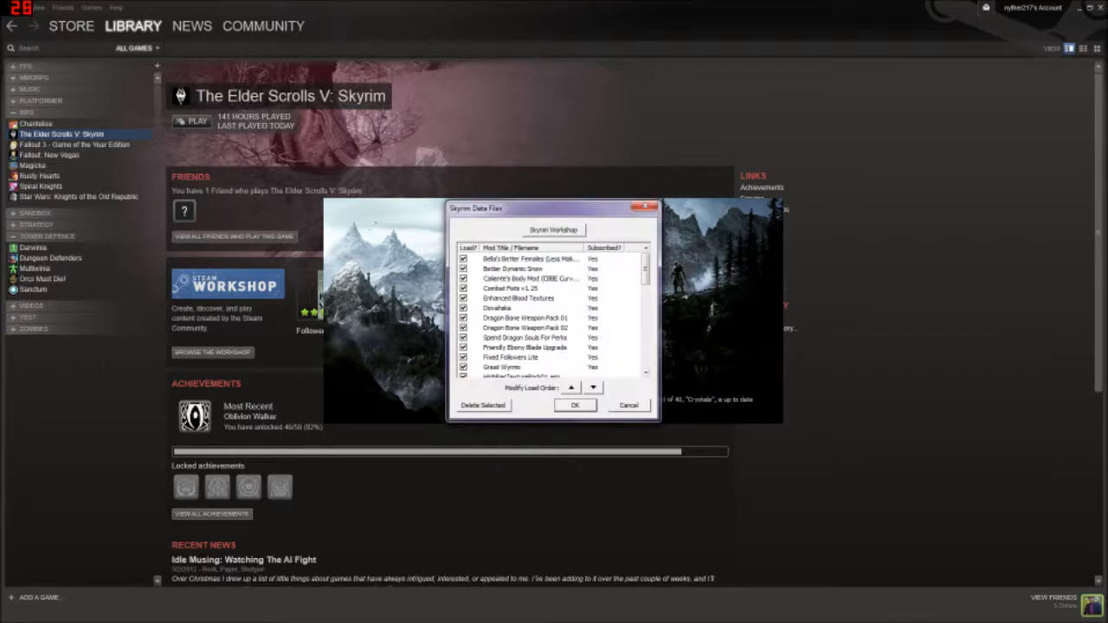
pyautogui.scroll(-3)
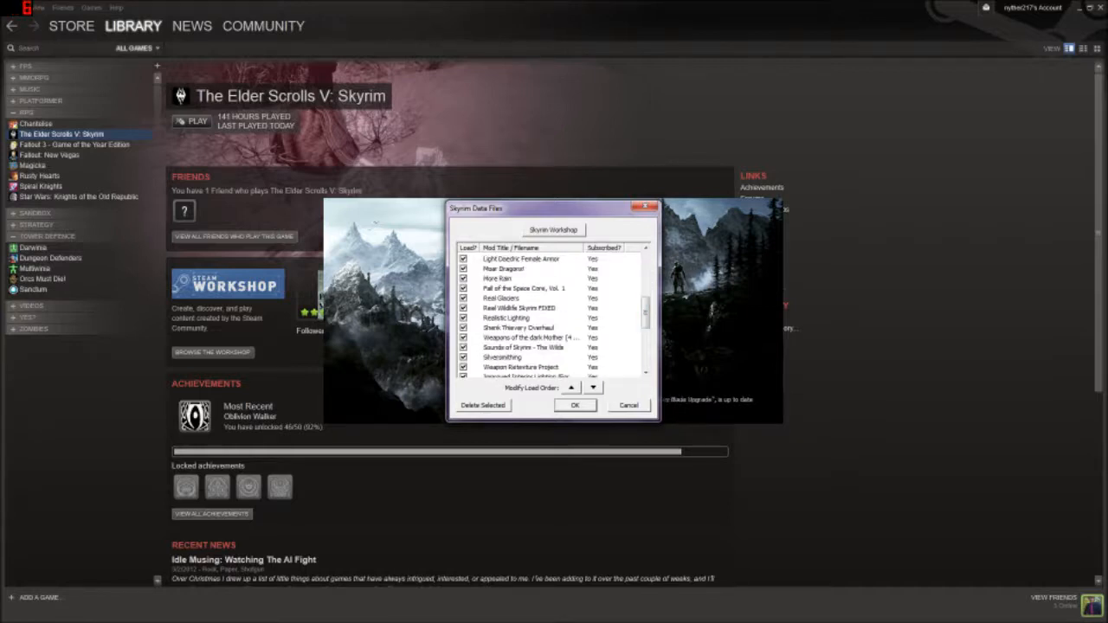
pyautogui.scroll(-3)
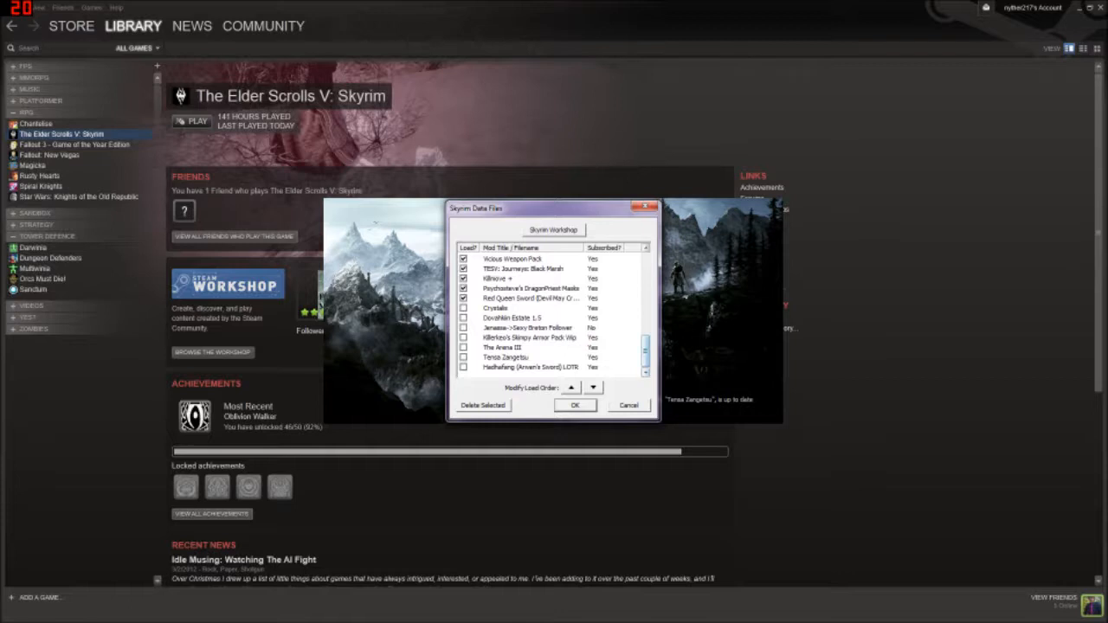